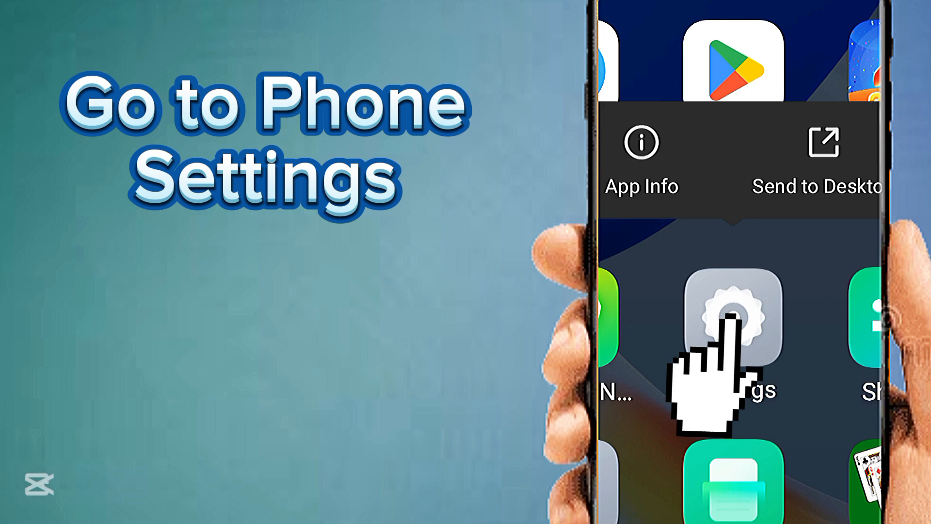
# Step: Launch the phone's Settings app and go to SIM & Network Settings
pyautogui.click(728, 313)
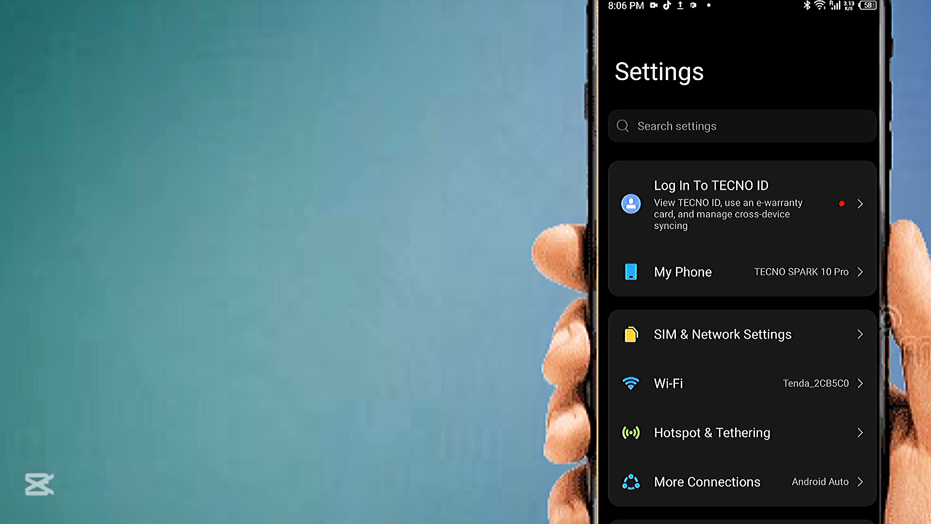
pyautogui.click(723, 335)
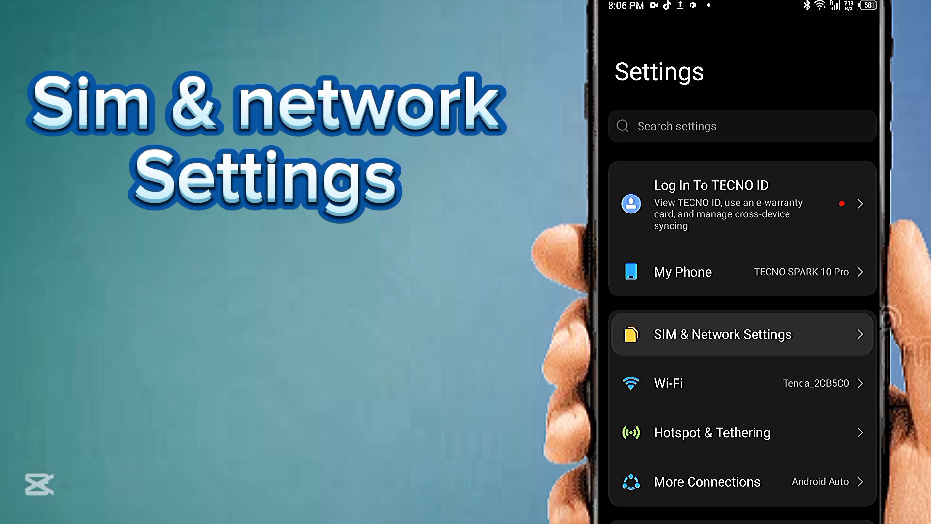
pyautogui.click(743, 334)
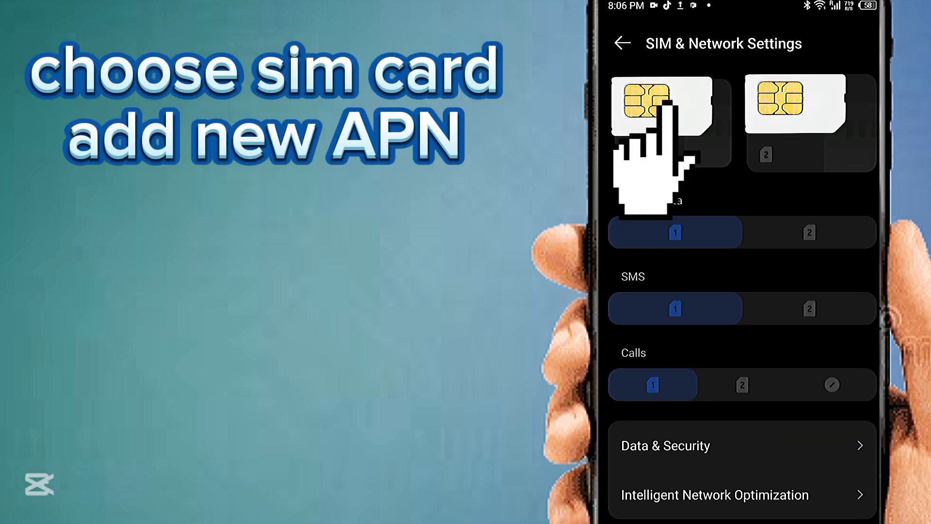
# Step: From the Mobily SIM 1 settings, reach Access Point Names and add a new APN
pyautogui.click(660, 111)
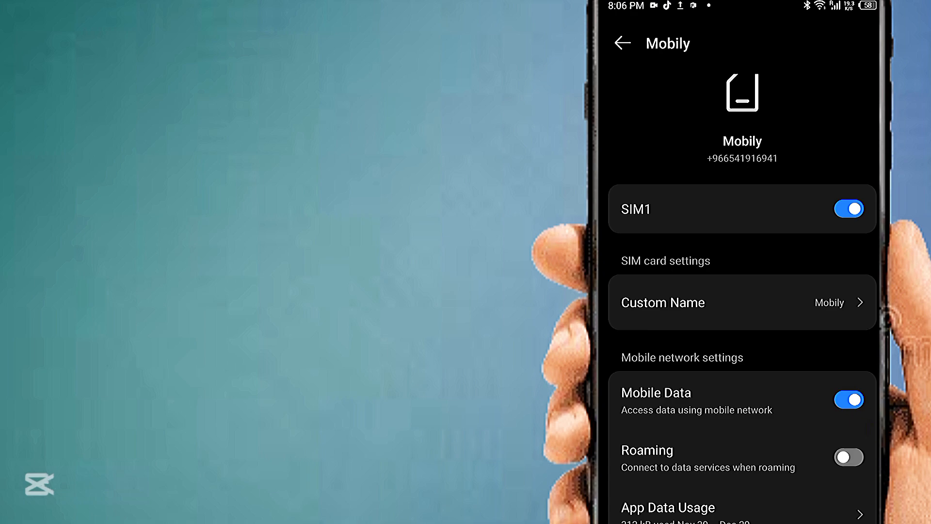
pyautogui.scroll(-3)
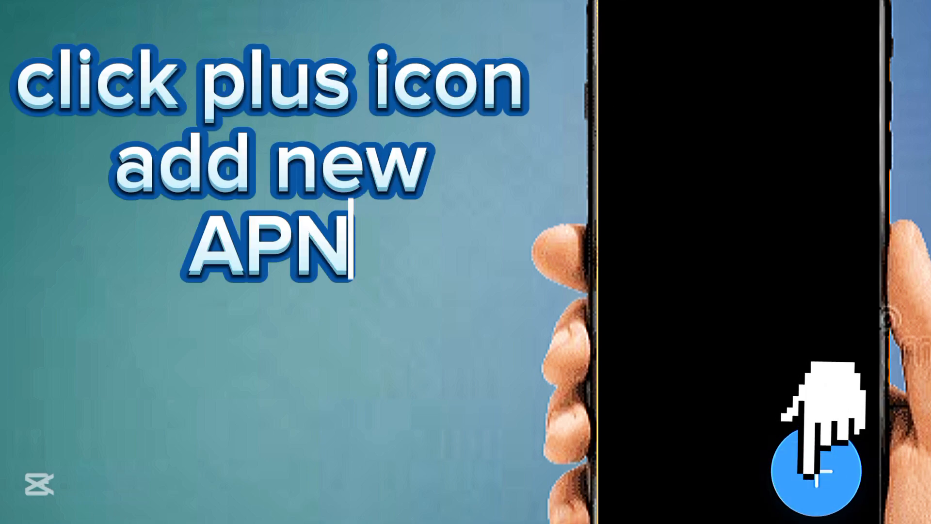
pyautogui.click(817, 471)
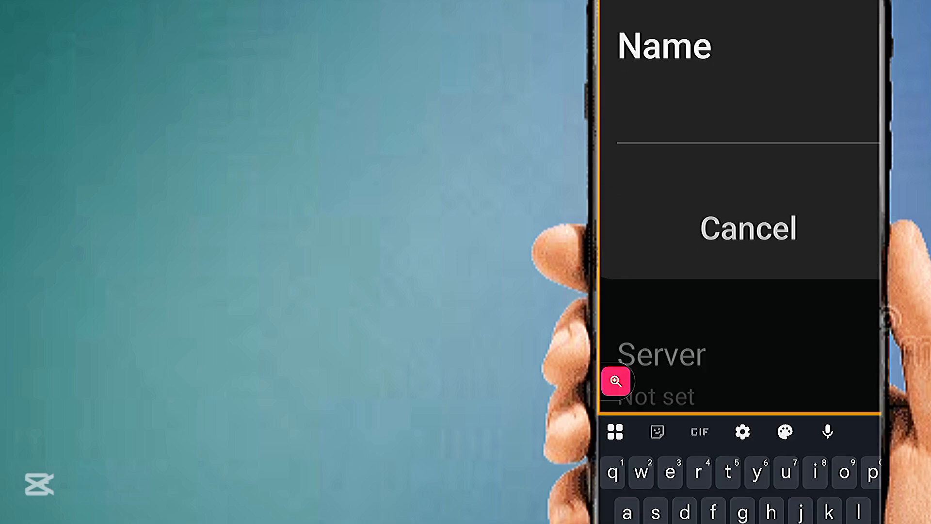
# Step: Enter 'Smart LTE Speed' as the new access point's name
pyautogui.write('S')
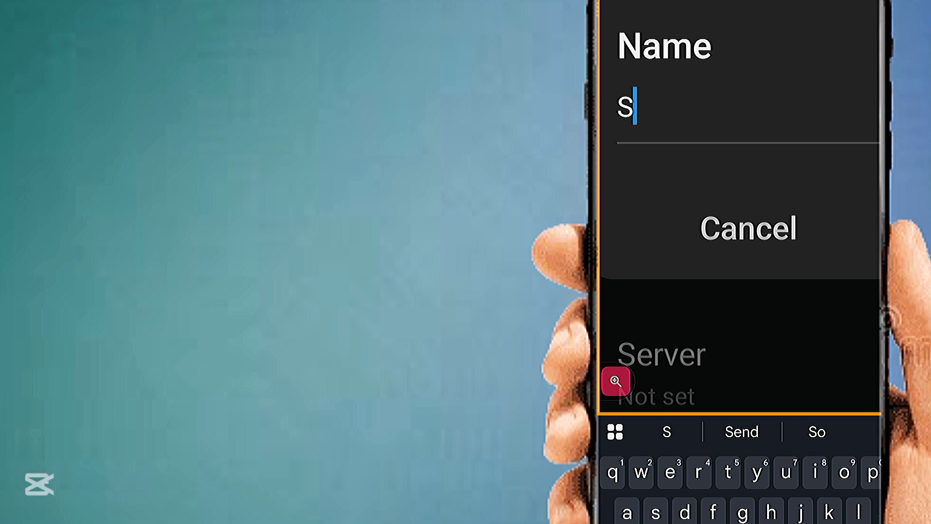
pyautogui.write('mart')
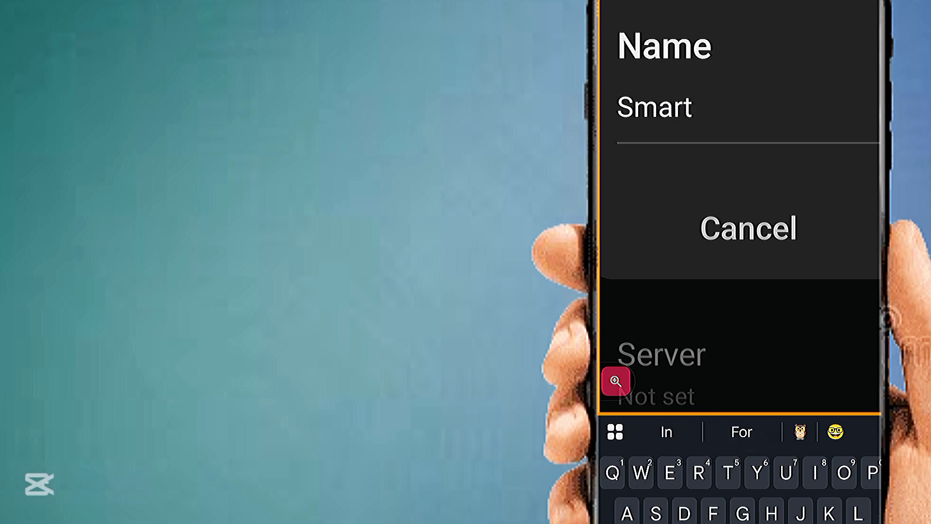
pyautogui.write('LTE')
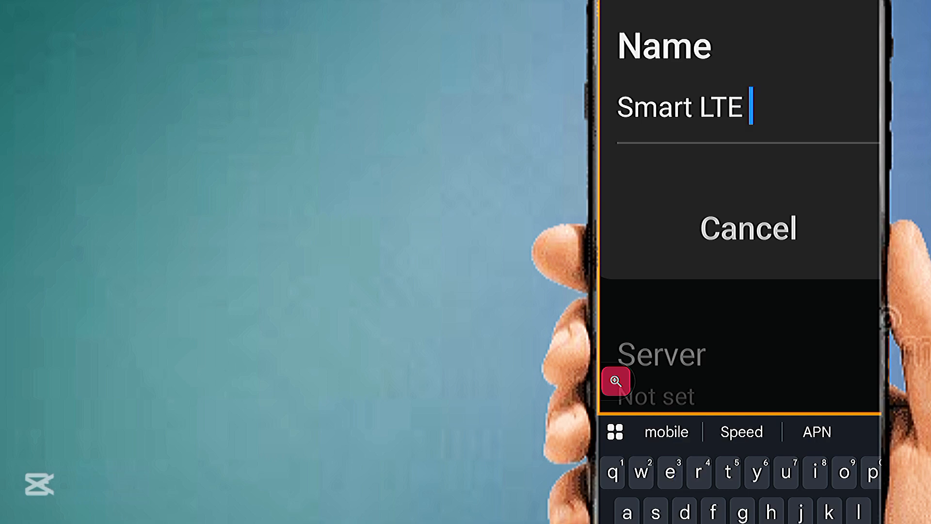
pyautogui.write('Speed')
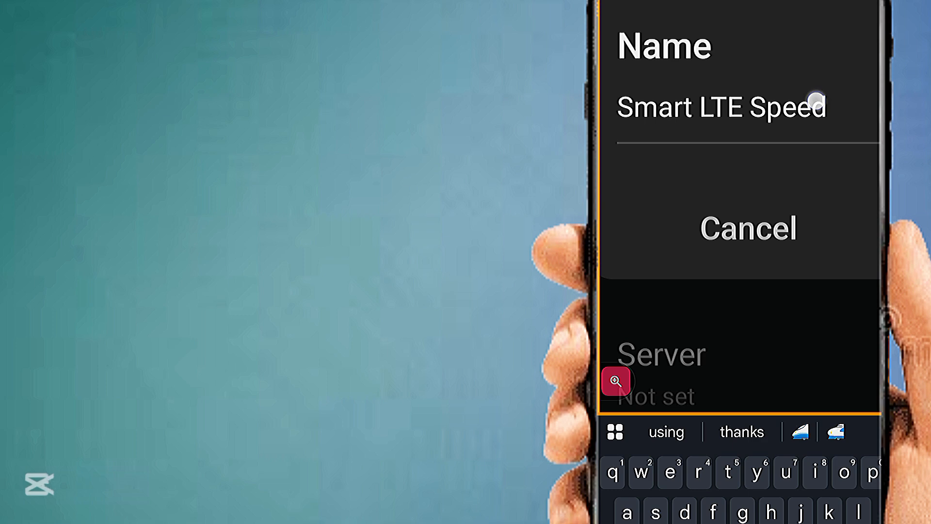
pyautogui.doubleClick(788, 106)
pyautogui.write('smartLT')
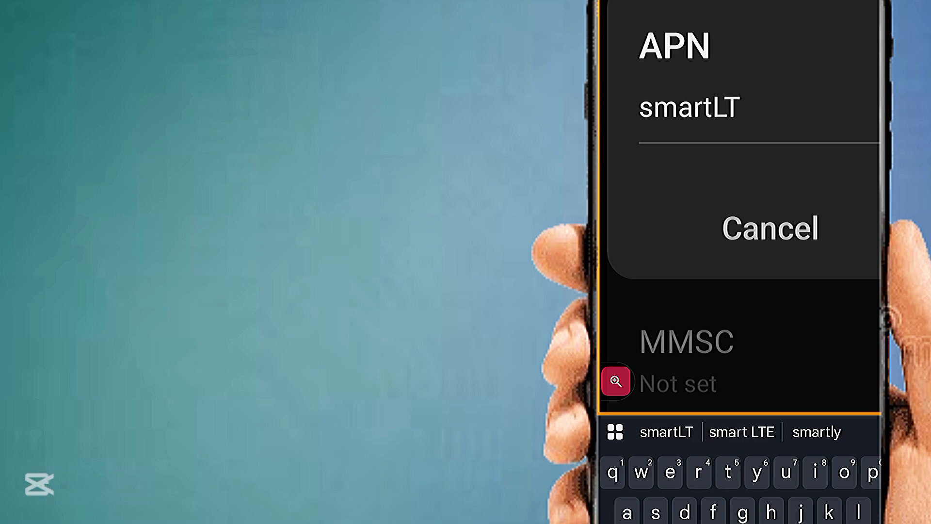
# Step: Enter 'smartLTE4.5G' as the access point's APN value
pyautogui.write('R')
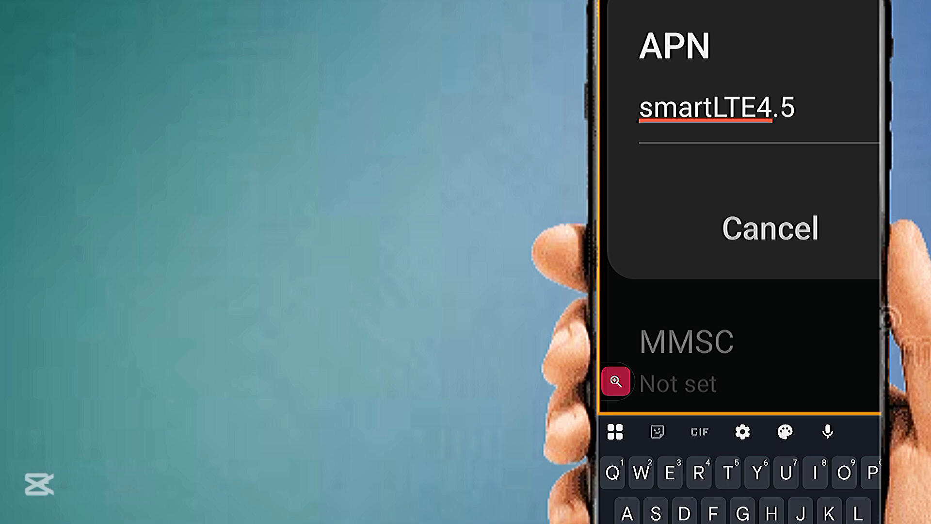
pyautogui.write('H')
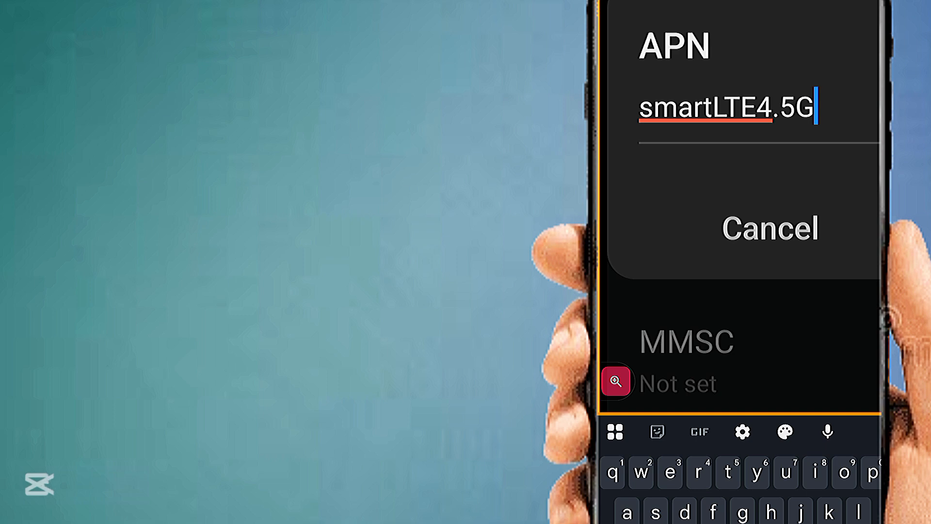
pyautogui.doubleClick(725, 106)
pyautogui.write('smart')
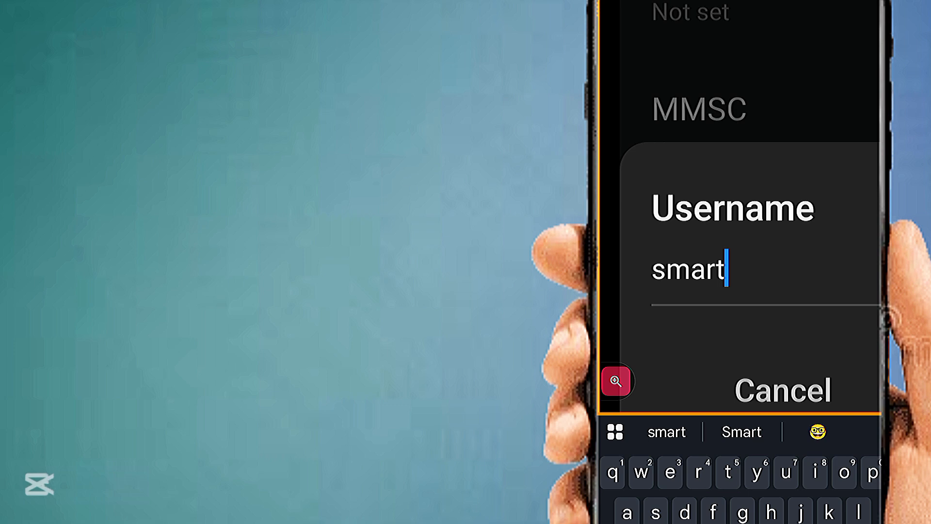
# Step: Enter 'smartwap' as the access point's username and confirm it
pyautogui.write('wal')
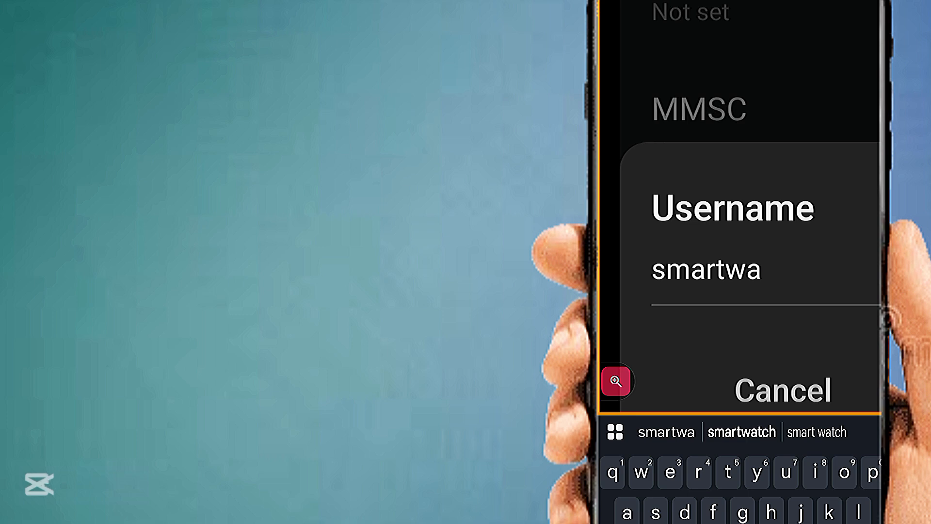
pyautogui.write('p')
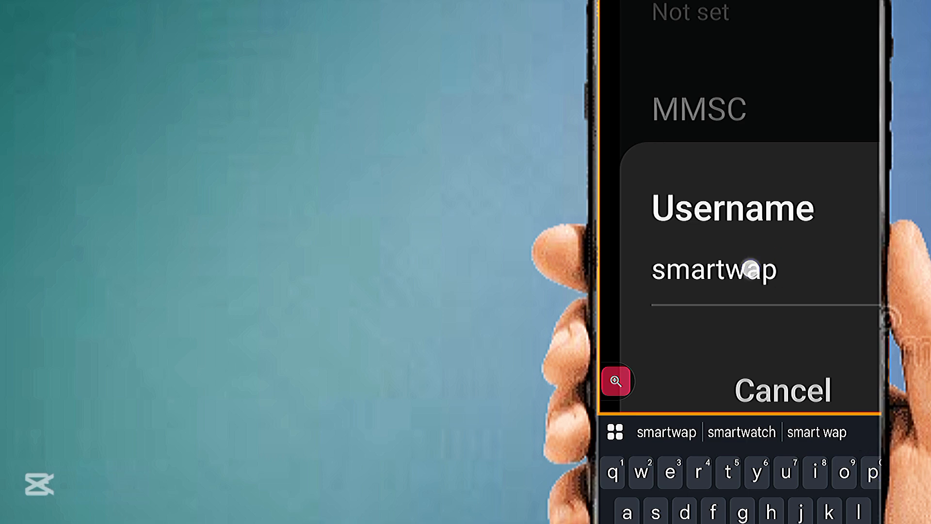
pyautogui.doubleClick(714, 270)
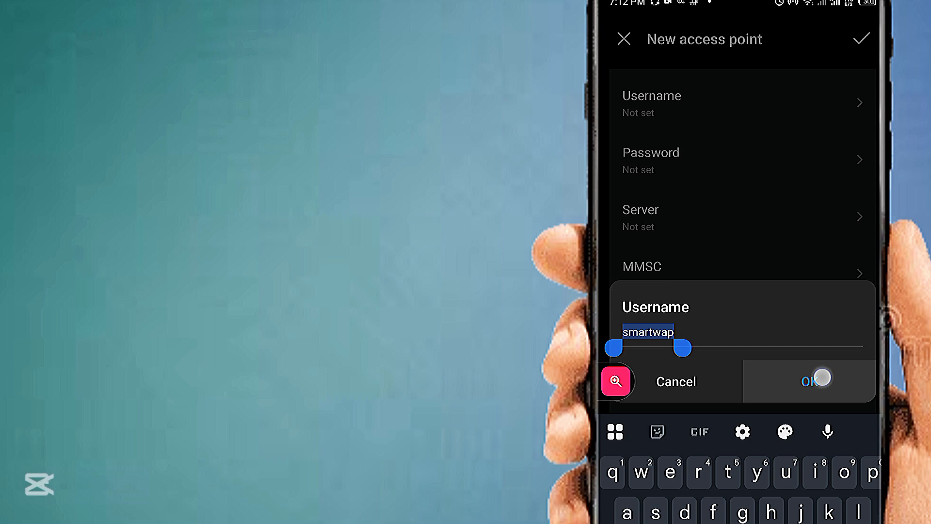
pyautogui.click(822, 378)
pyautogui.write('www.google.')
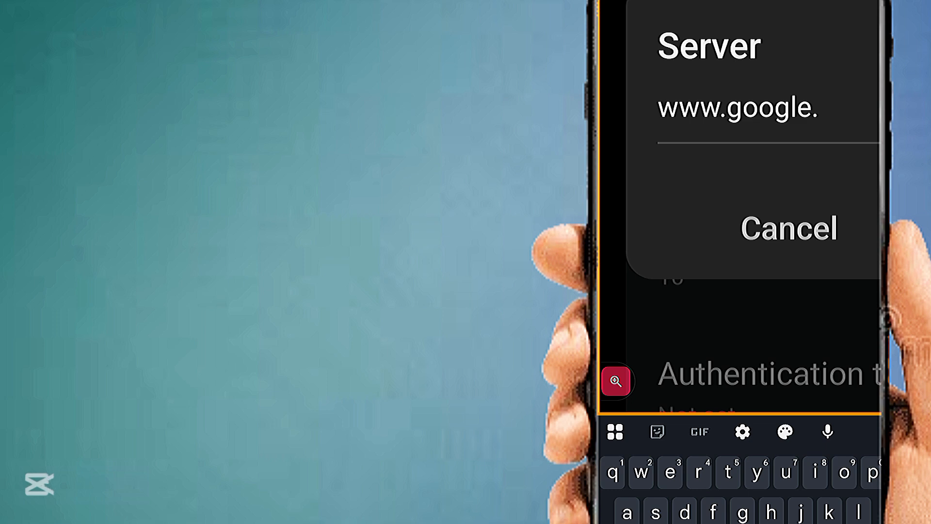
pyautogui.write('com')
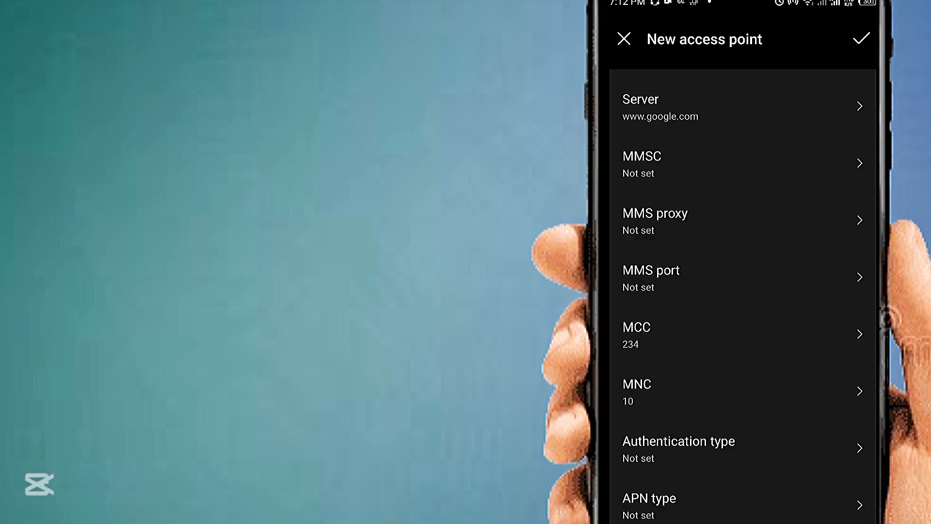
pyautogui.scroll(-3)
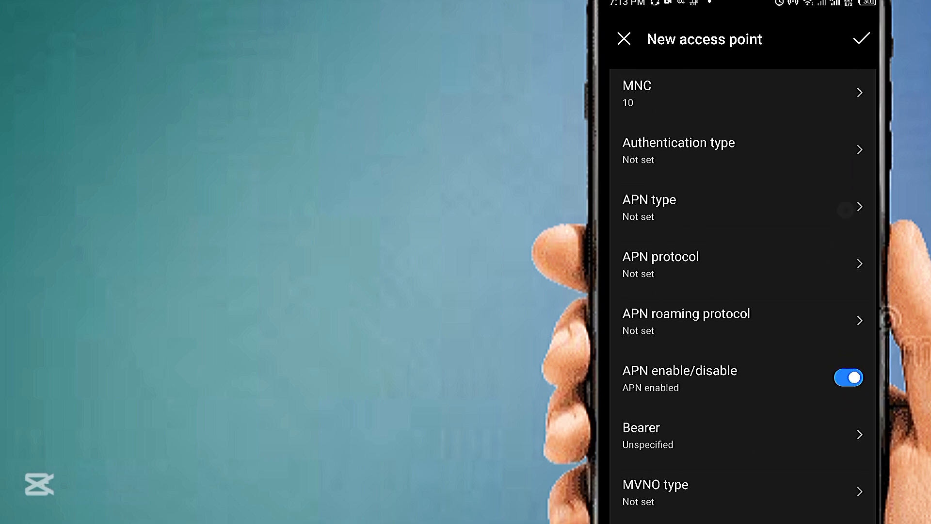
# Step: Choose PAP as the access point's authentication type
pyautogui.click(679, 146)
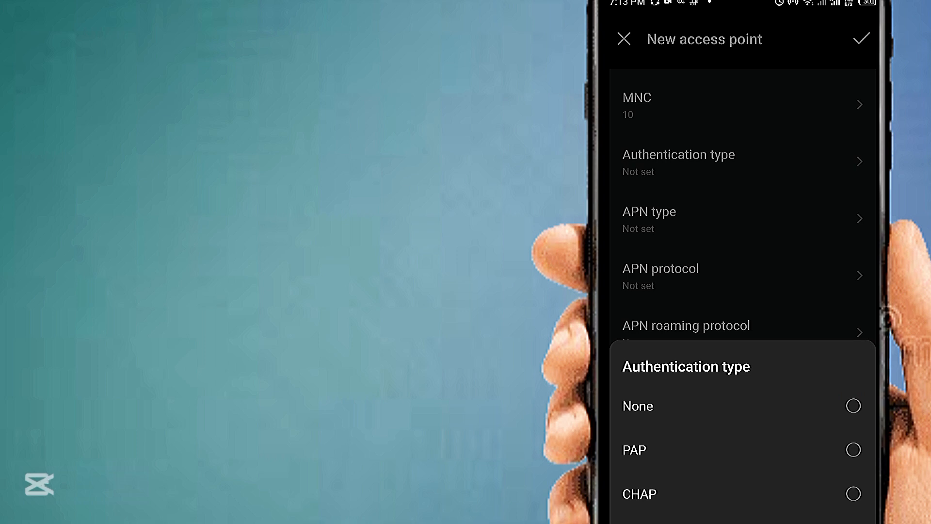
pyautogui.click(854, 460)
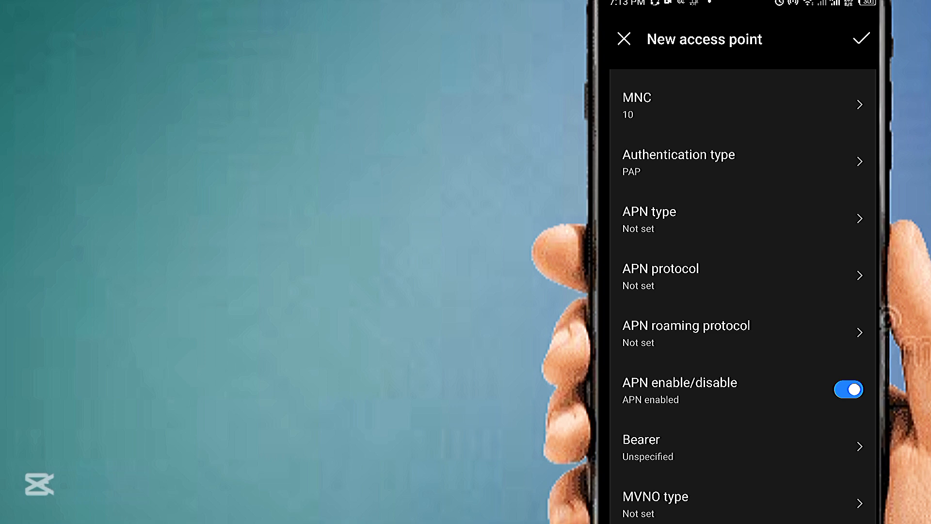
pyautogui.click(775, 206)
pyautogui.write('default')
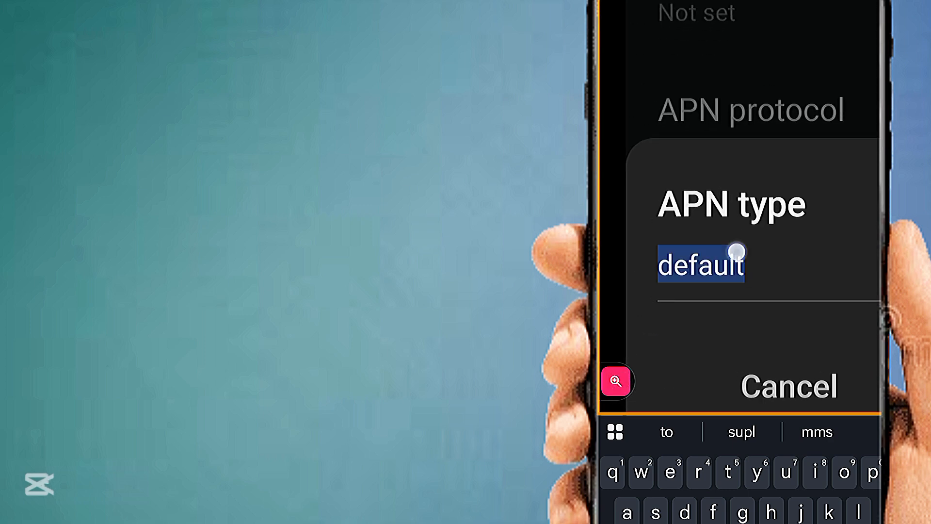
# Step: Keep APN type 'default' with IPv4/IPv6 protocol and IPv4 roaming protocol
pyautogui.click(700, 264)
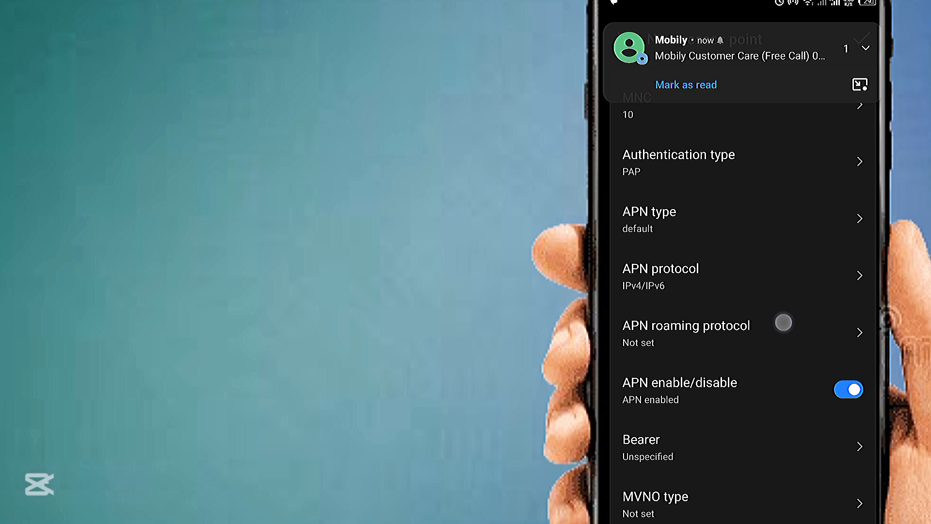
pyautogui.click(686, 325)
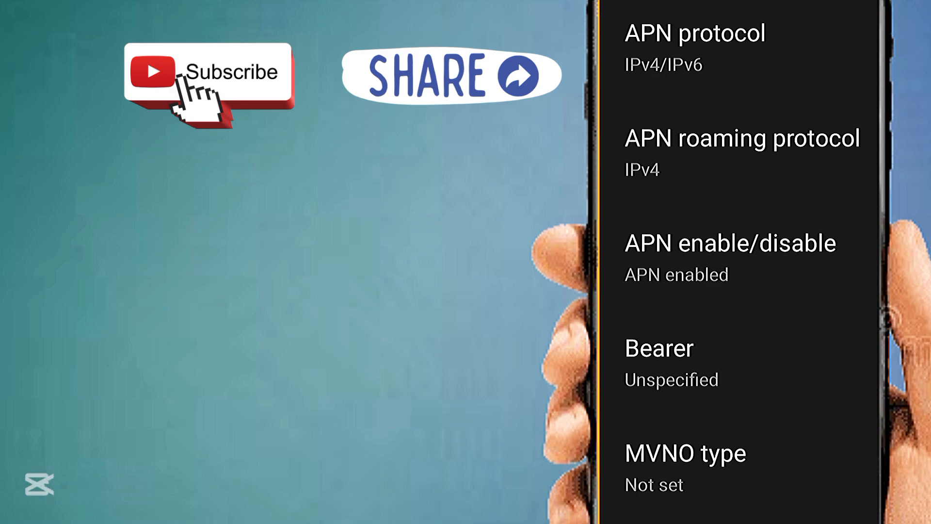
# Step: Scroll to Bearer set to LTE and NR, and save the access point
pyautogui.scroll(-3)
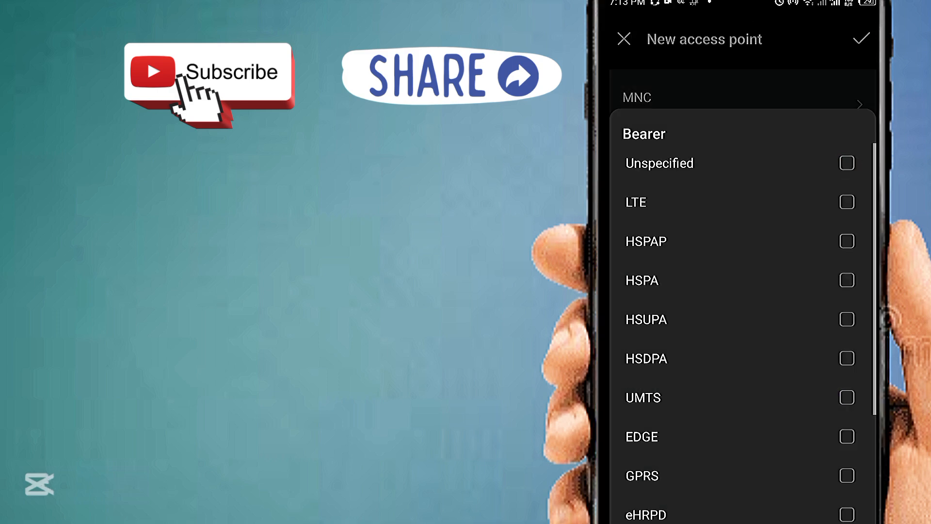
pyautogui.scroll(-3)
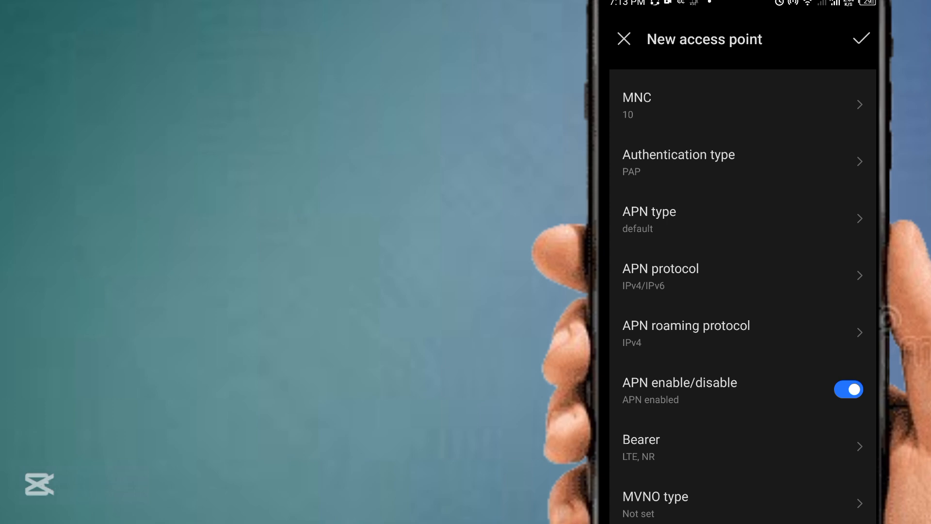
pyautogui.scroll(-3)
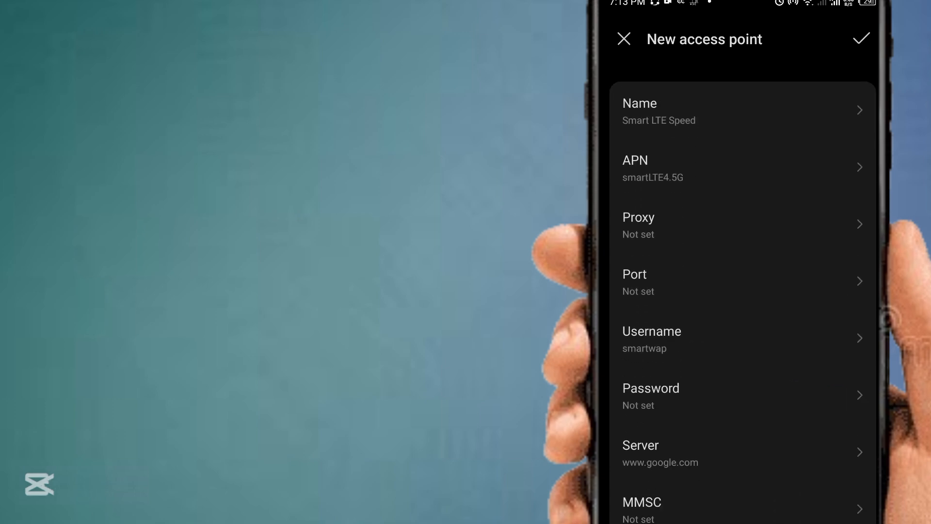
pyautogui.click(861, 39)
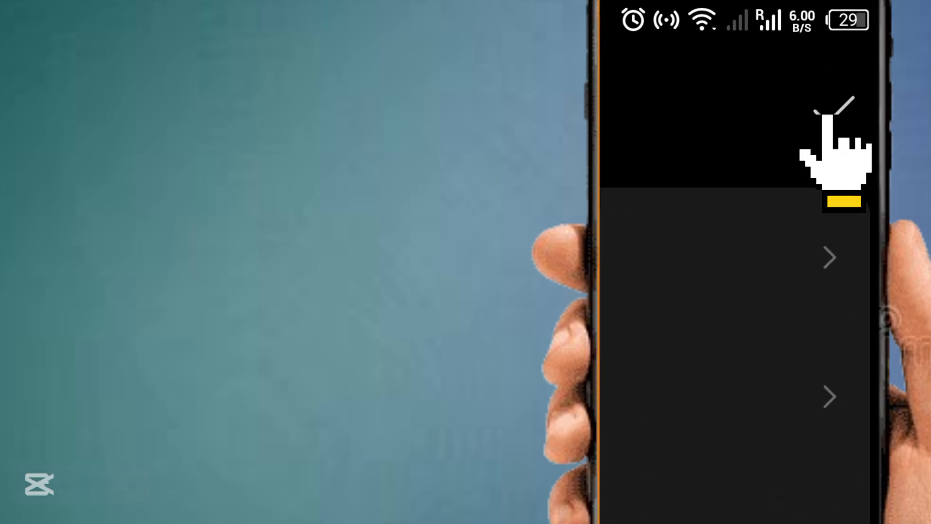